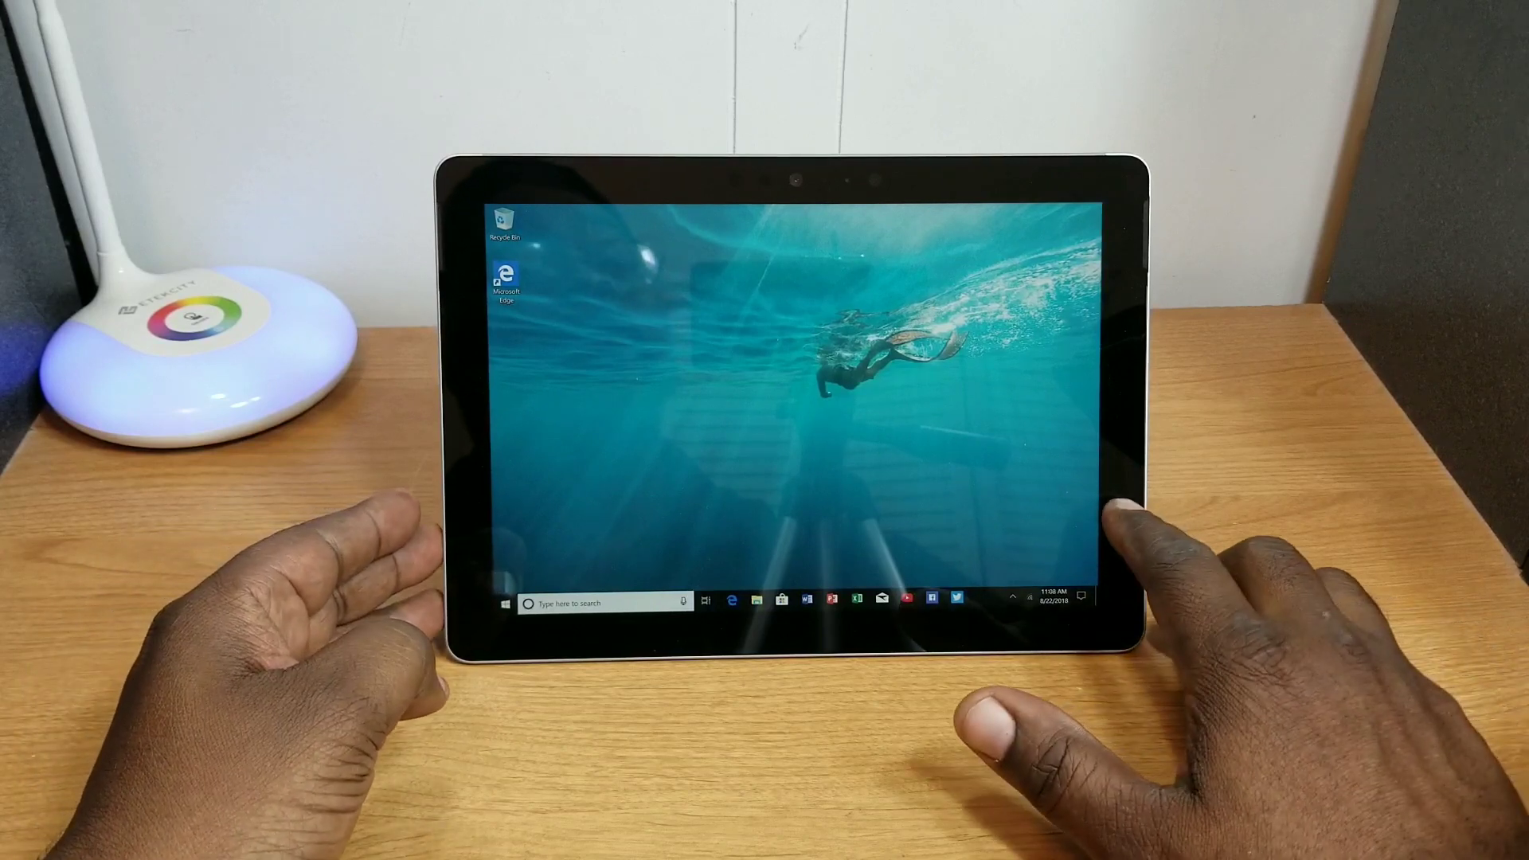
Navigate Settings to System > About, showing device specifications and protection status.
left_click(1081, 596)
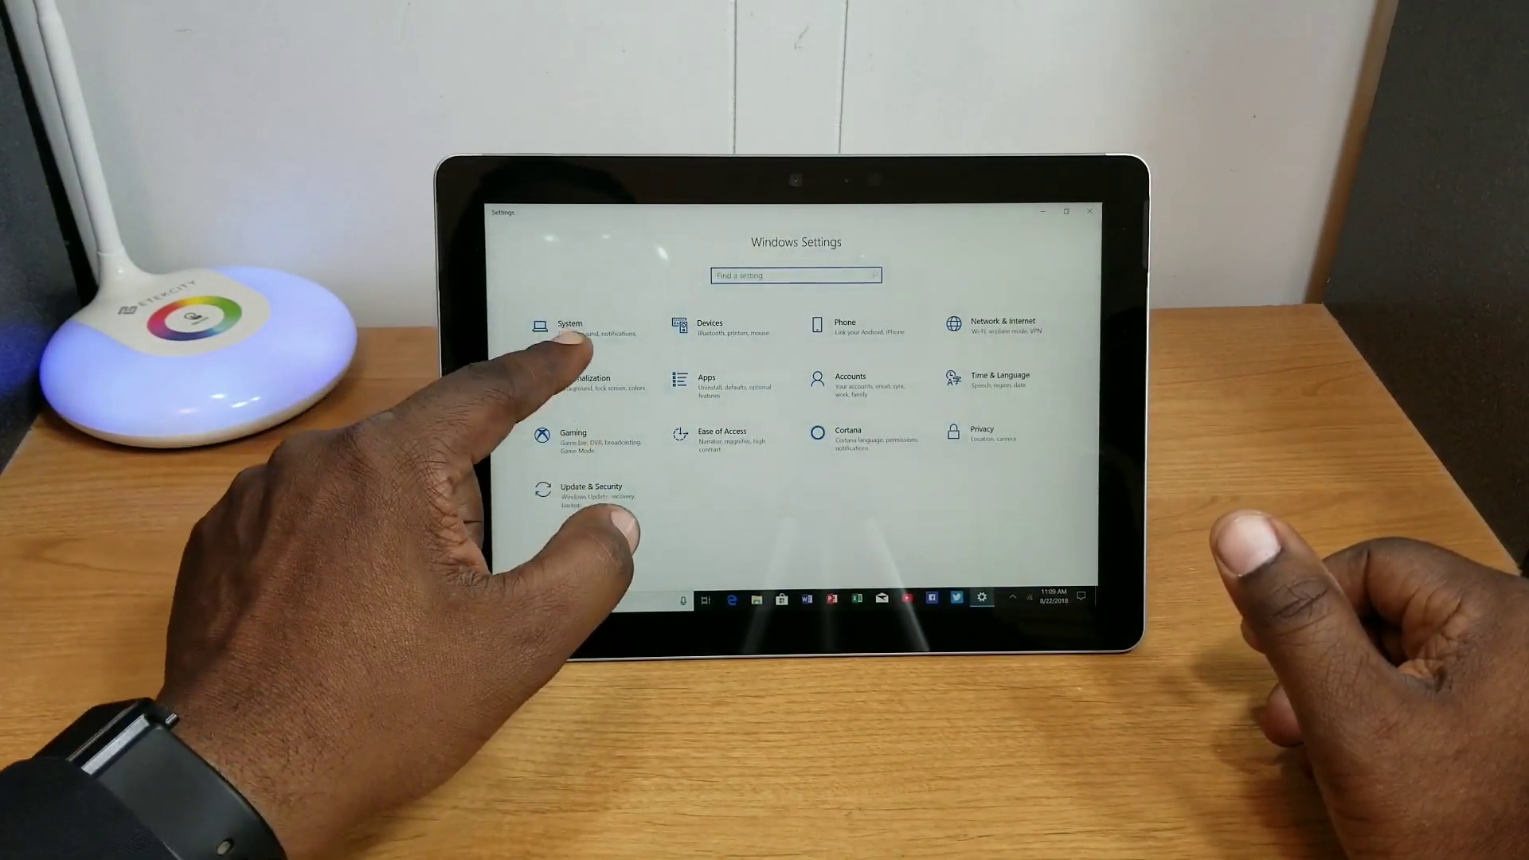
left_click(568, 327)
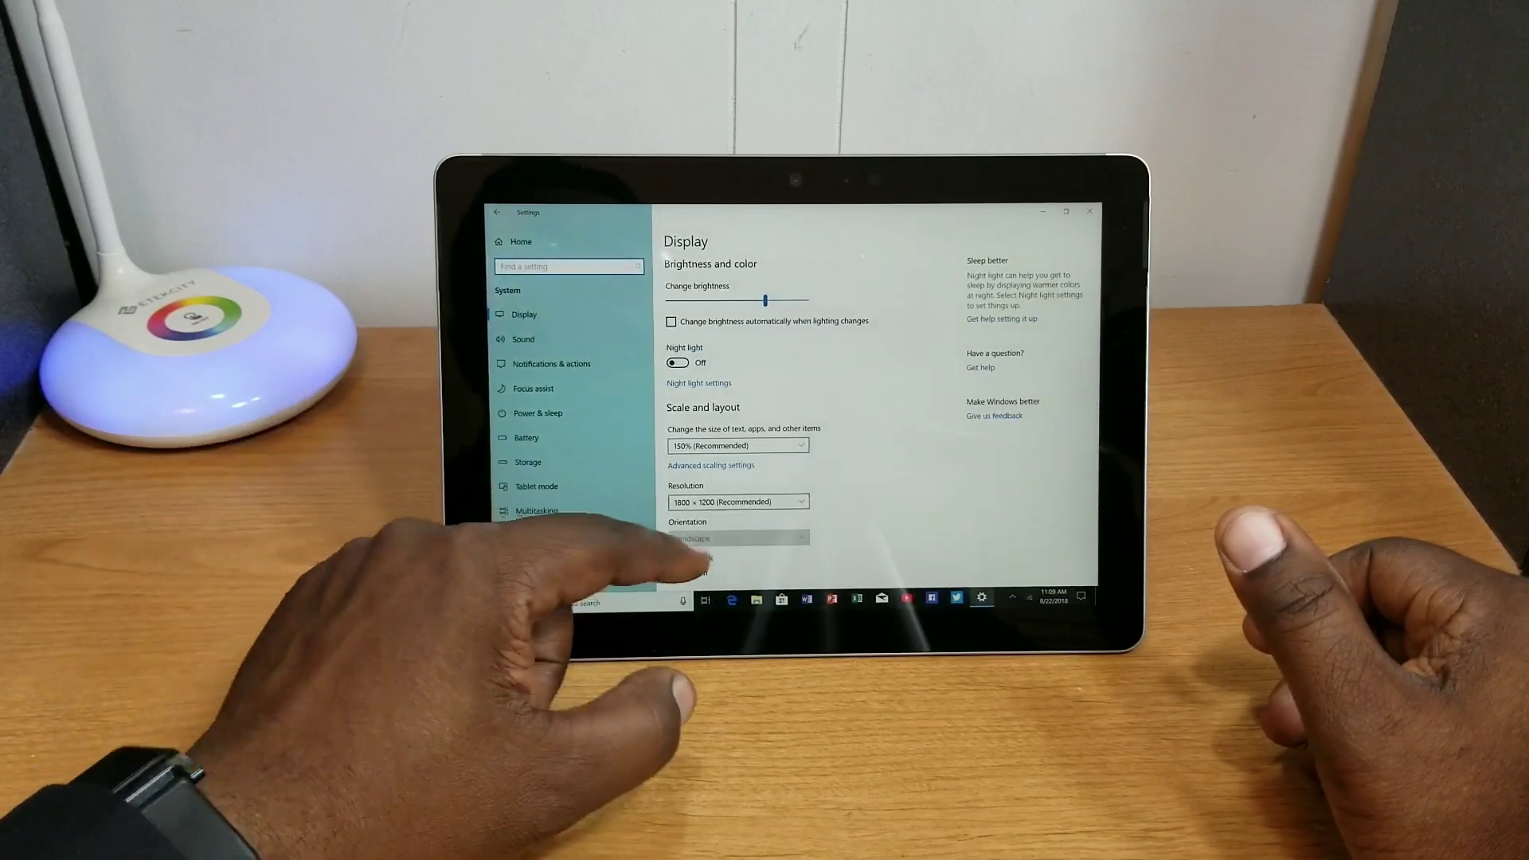
scroll("down", 3)
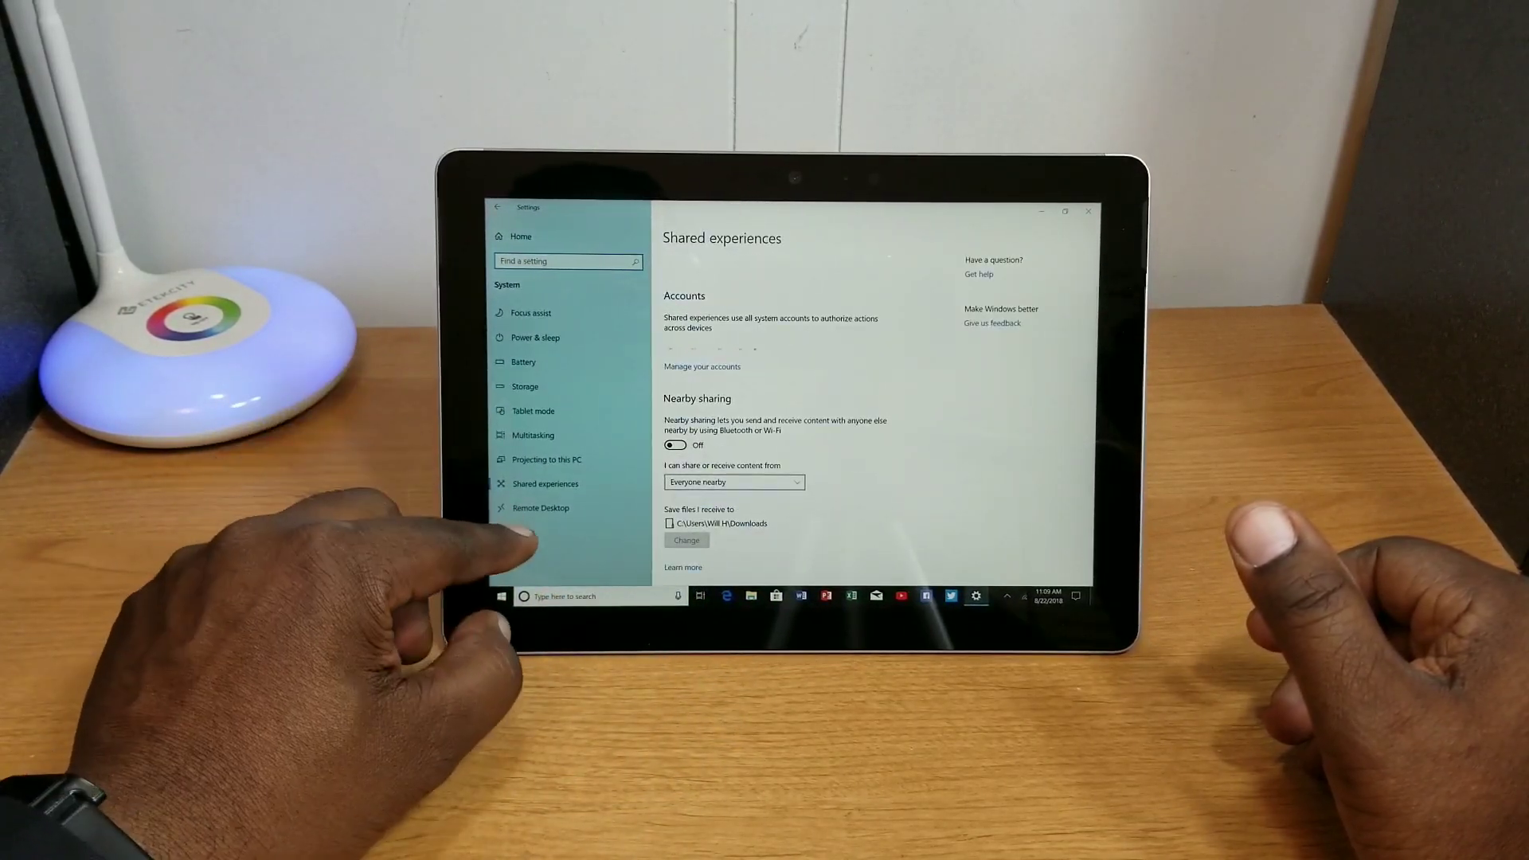
left_click(535, 547)
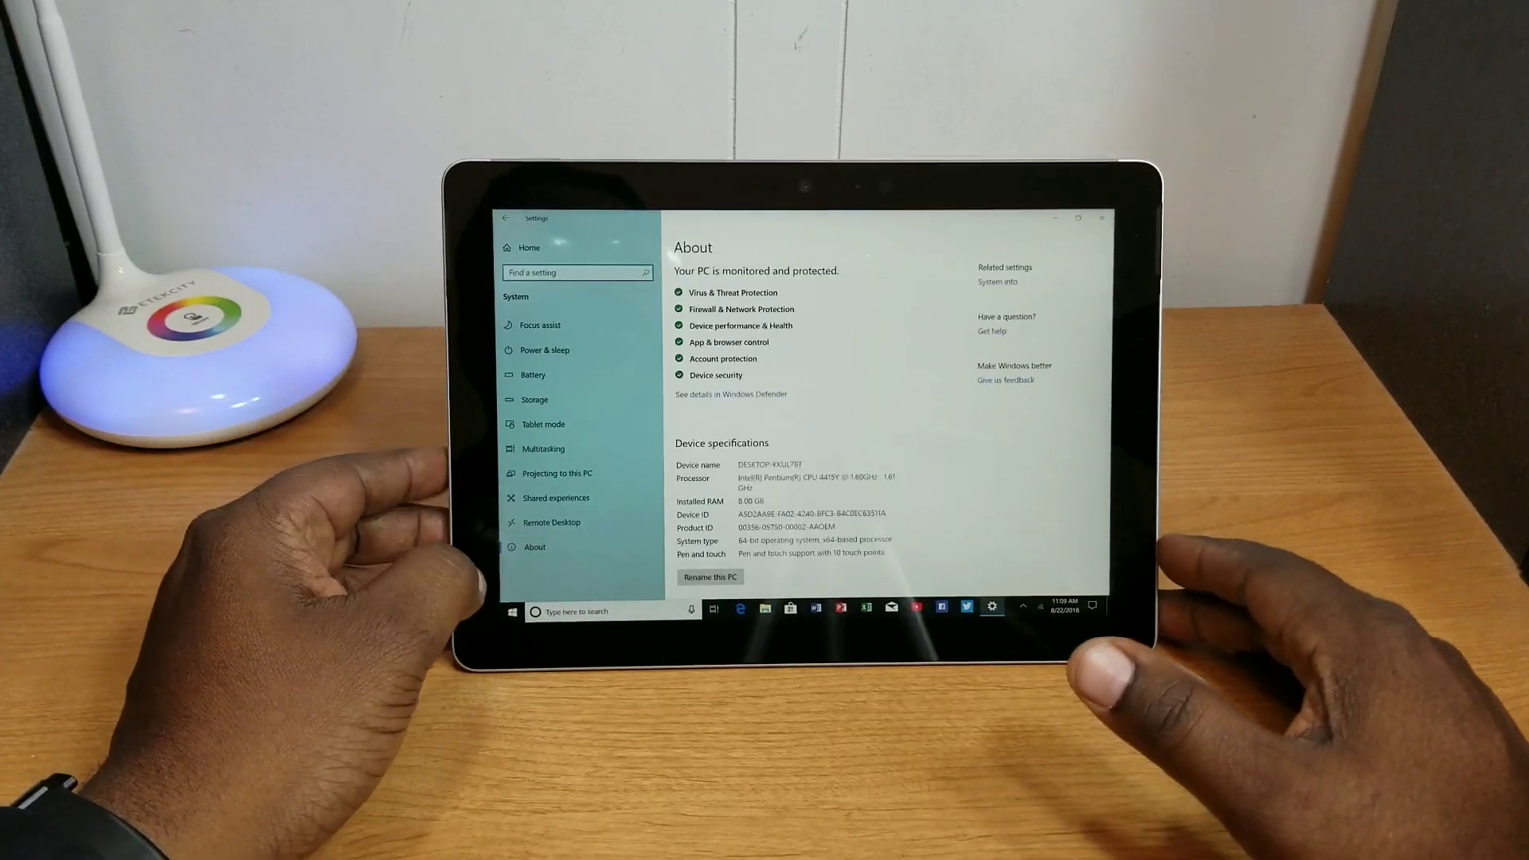
scroll("down", 3)
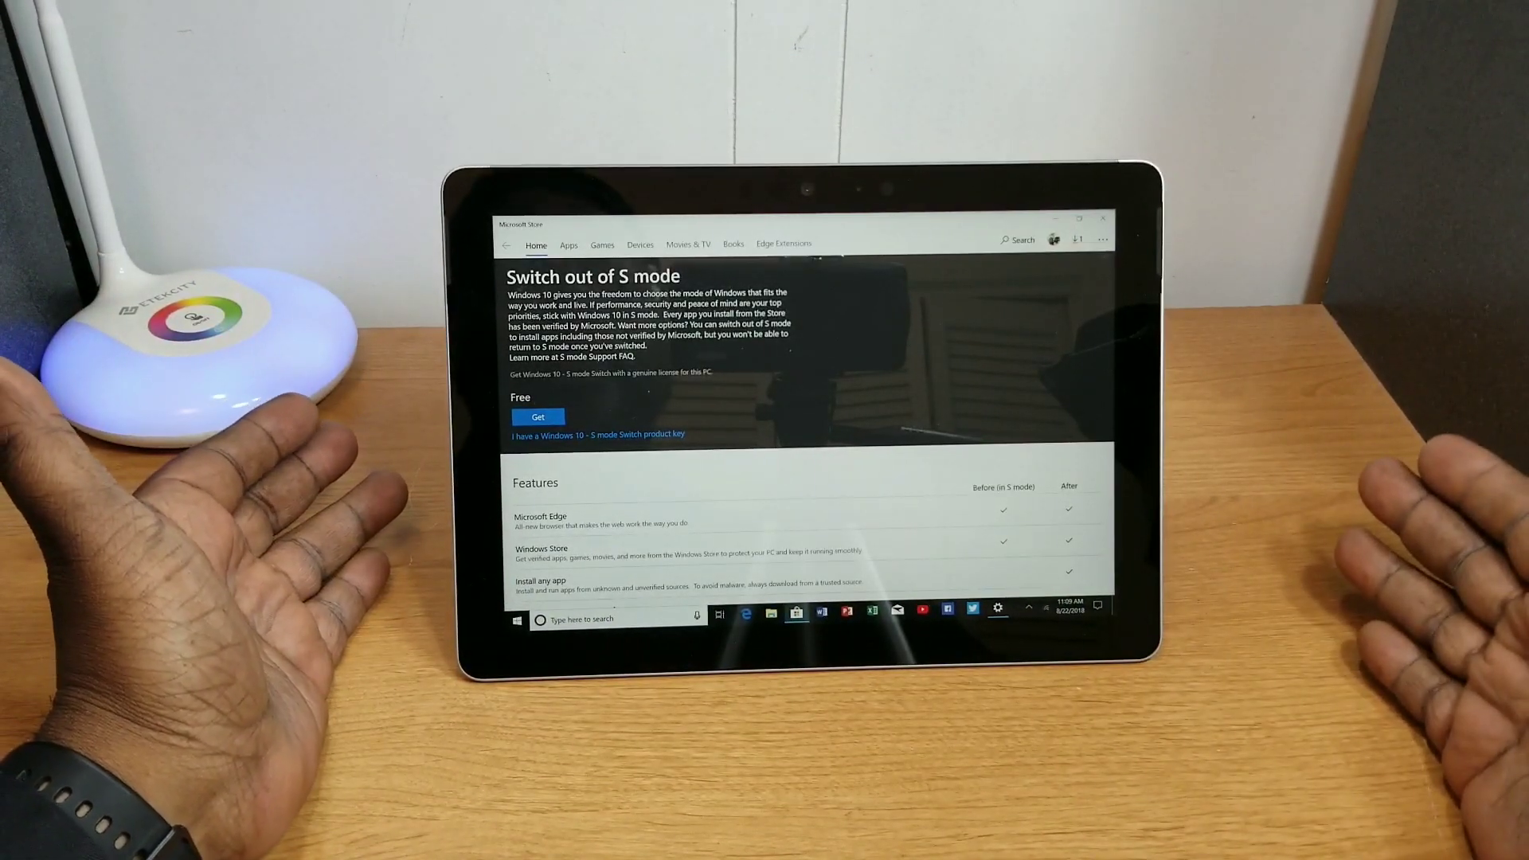
mouse_move(546, 331)
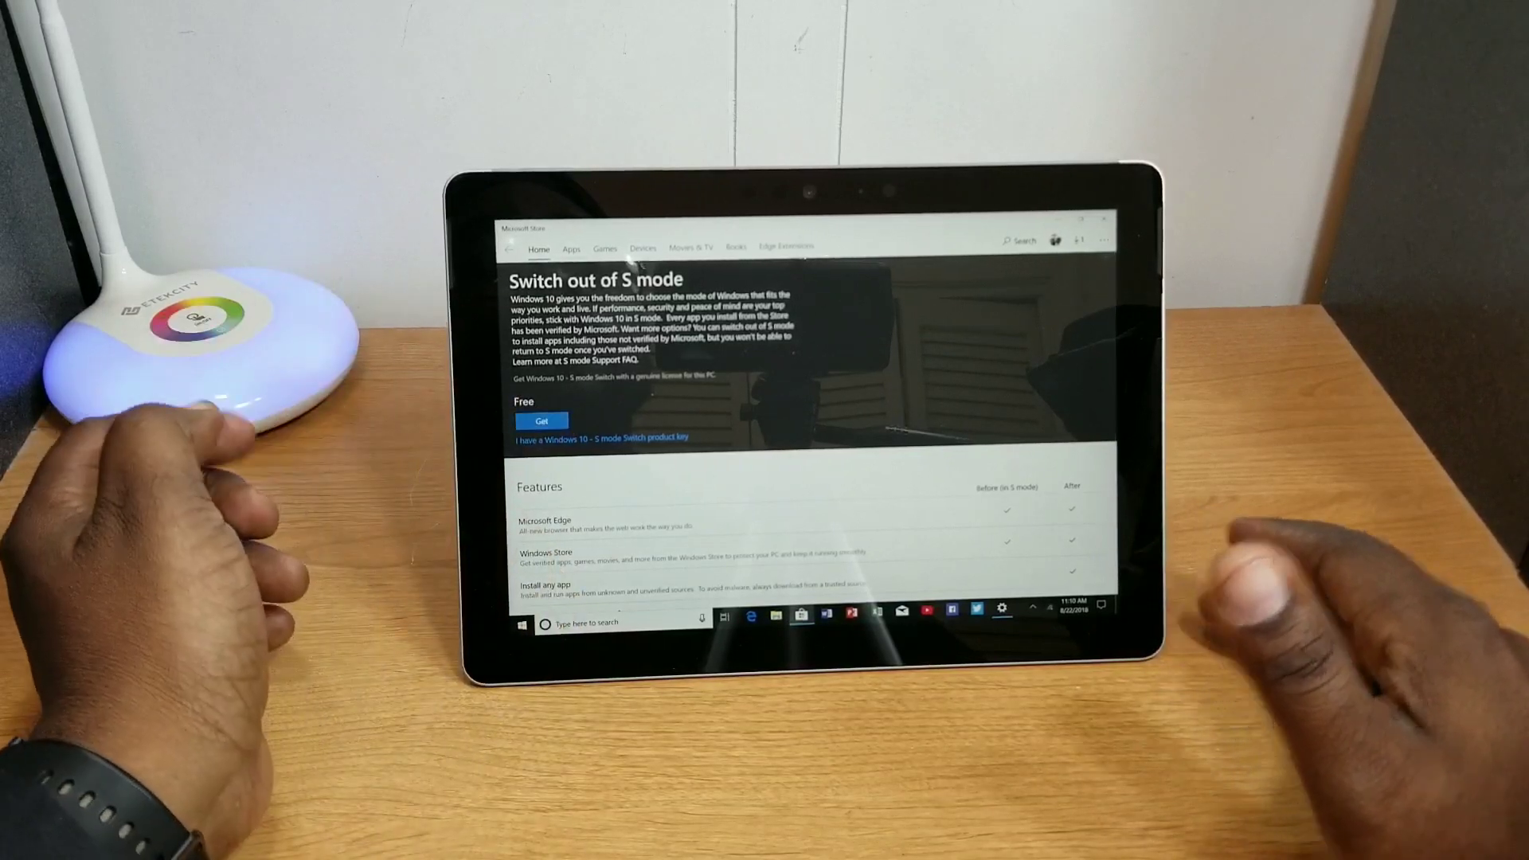
Acquire the free Switch out of S mode item in Microsoft Store.
left_click(542, 420)
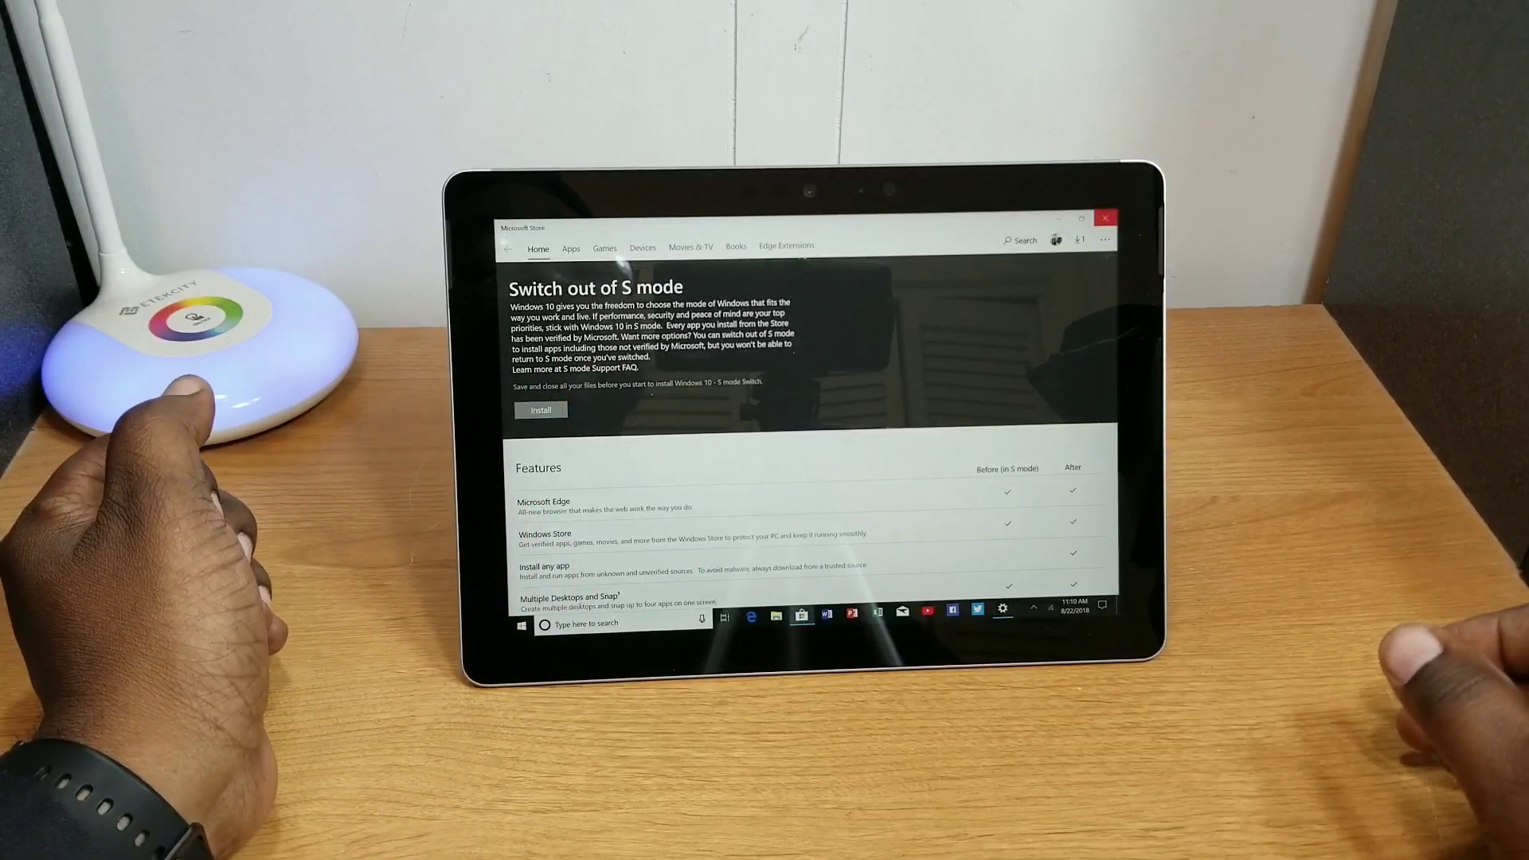
left_click(540, 410)
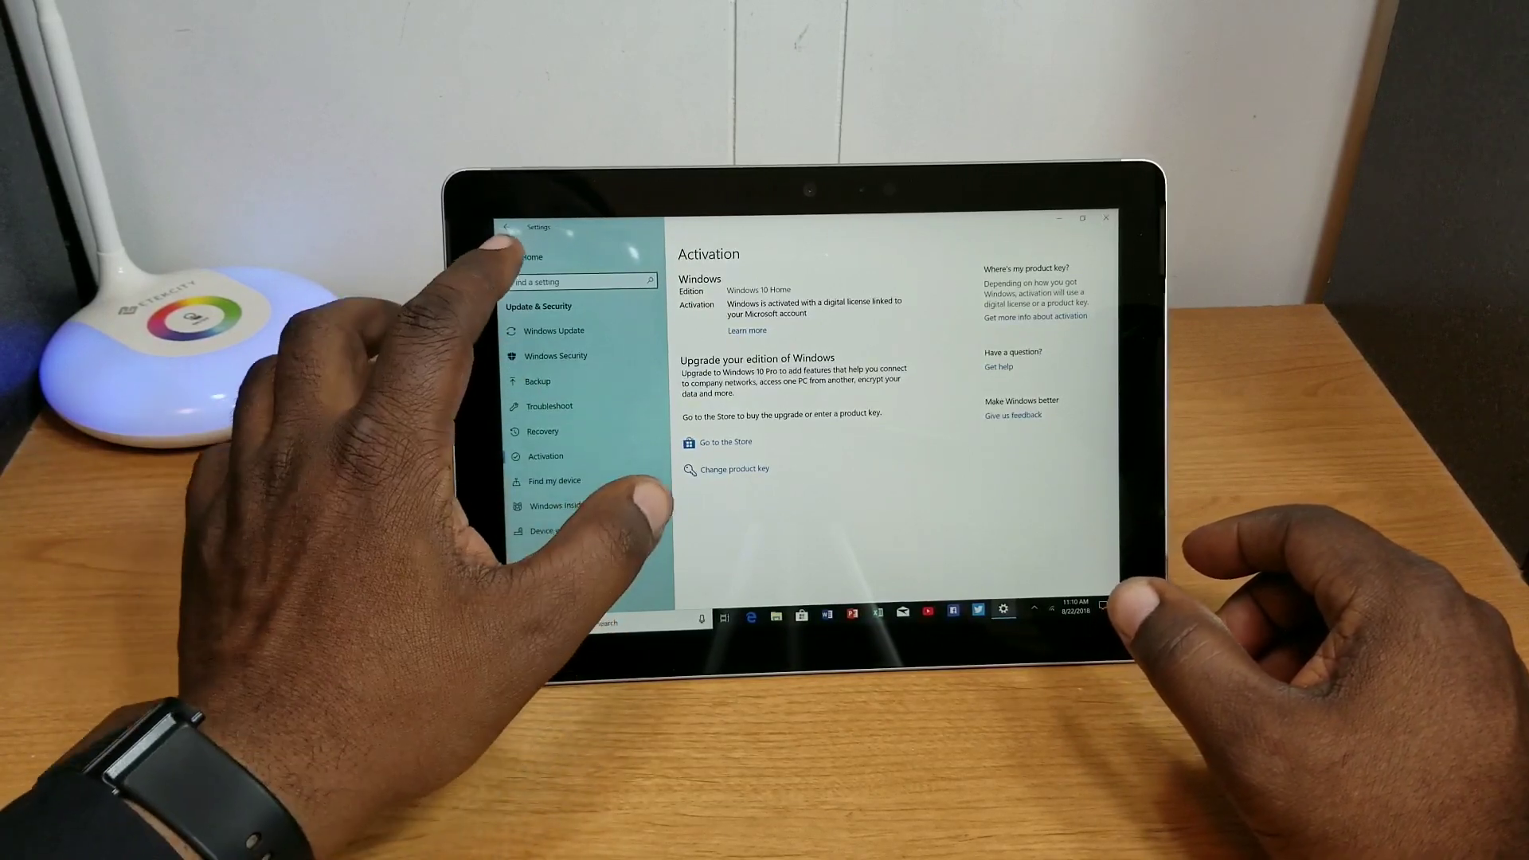
Return to System > About and scroll to Windows specifications listing Windows 10 Home.
left_click(507, 227)
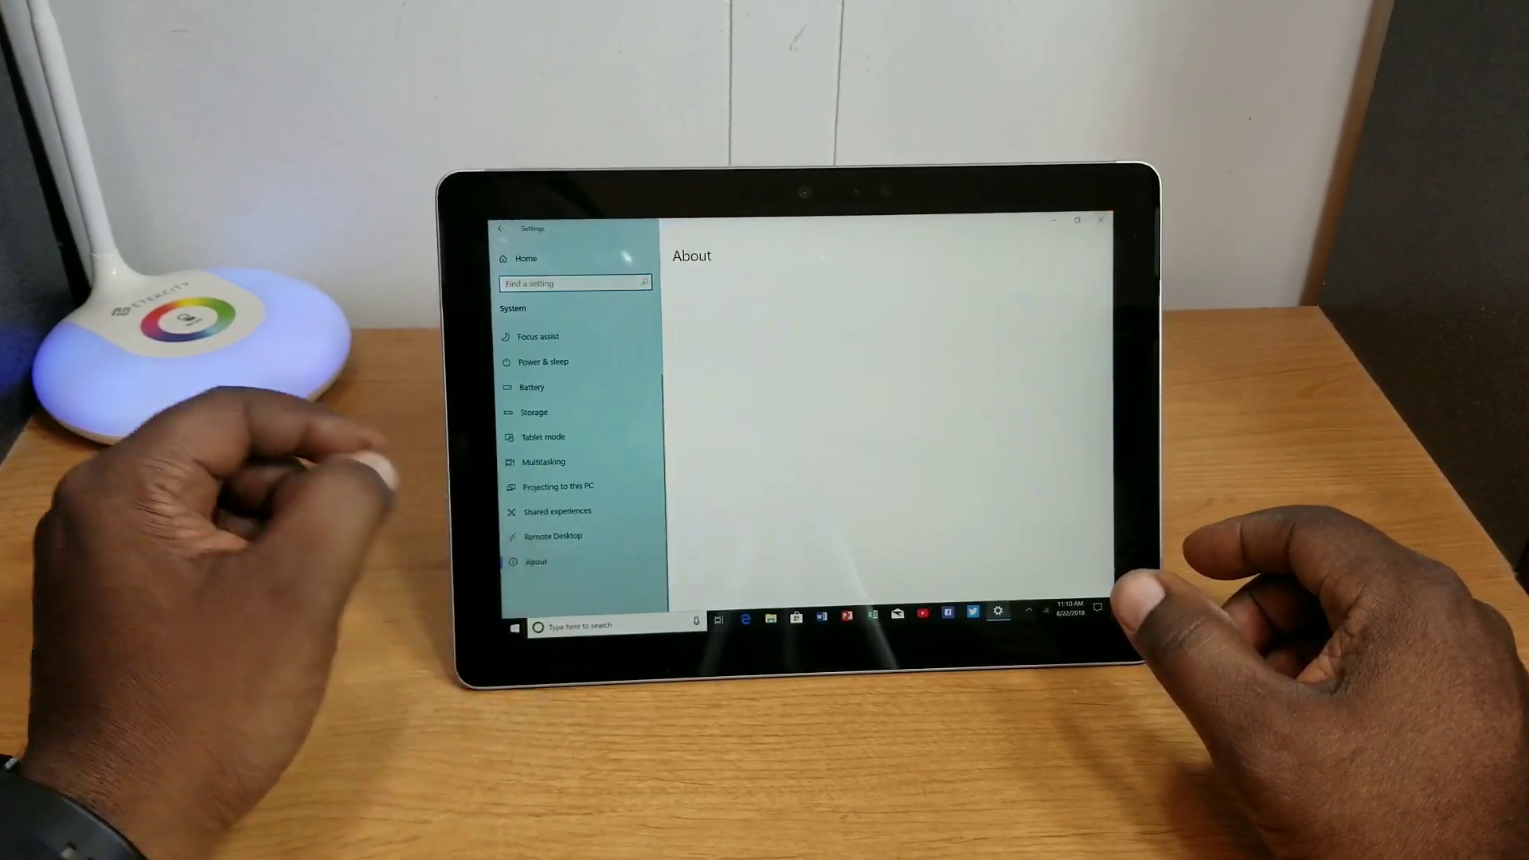
left_click(536, 561)
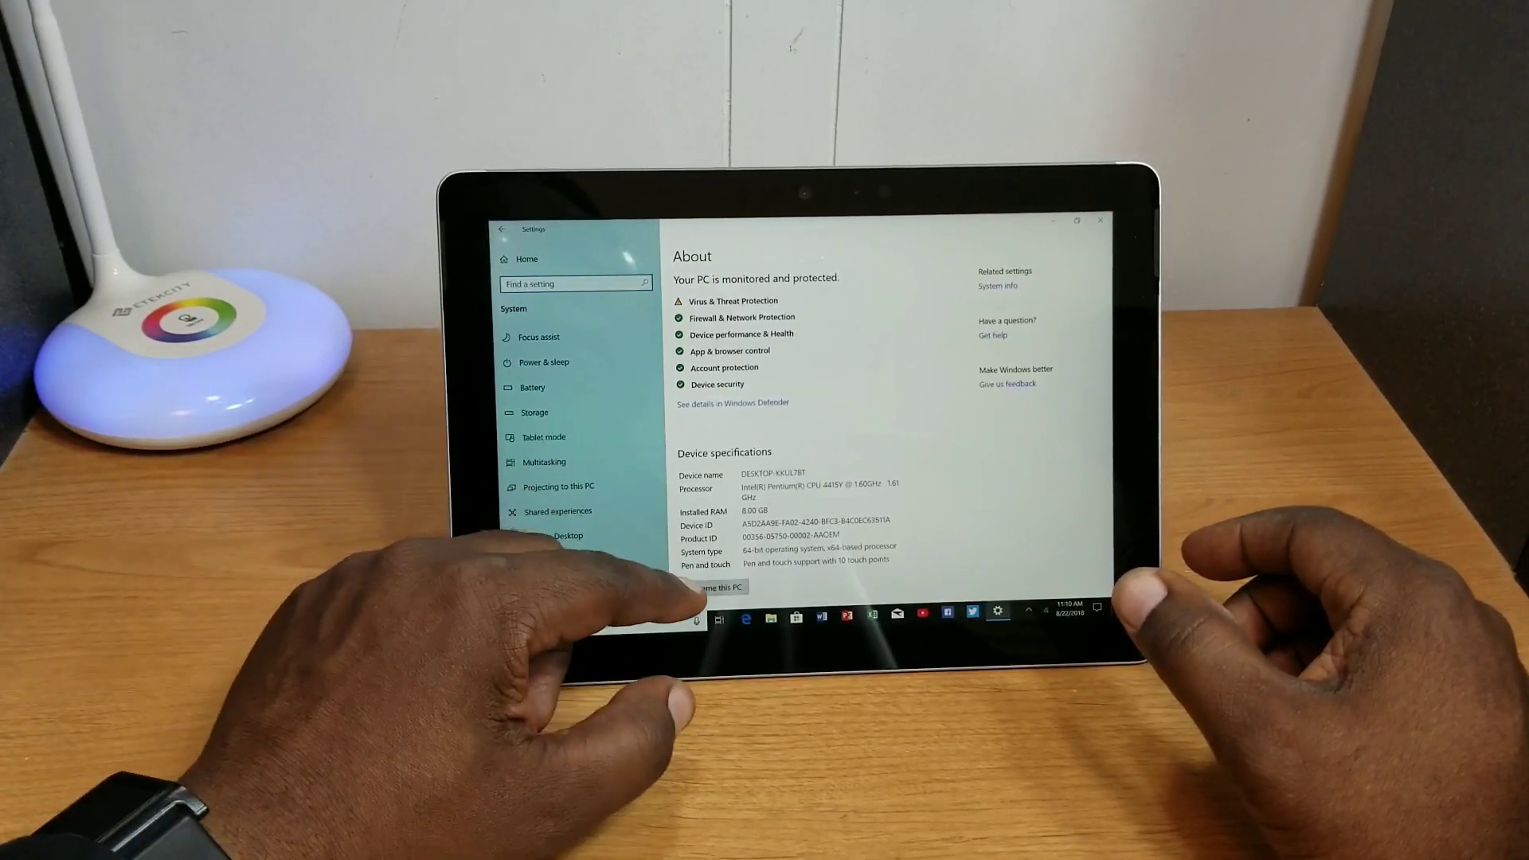
scroll("down", 3)
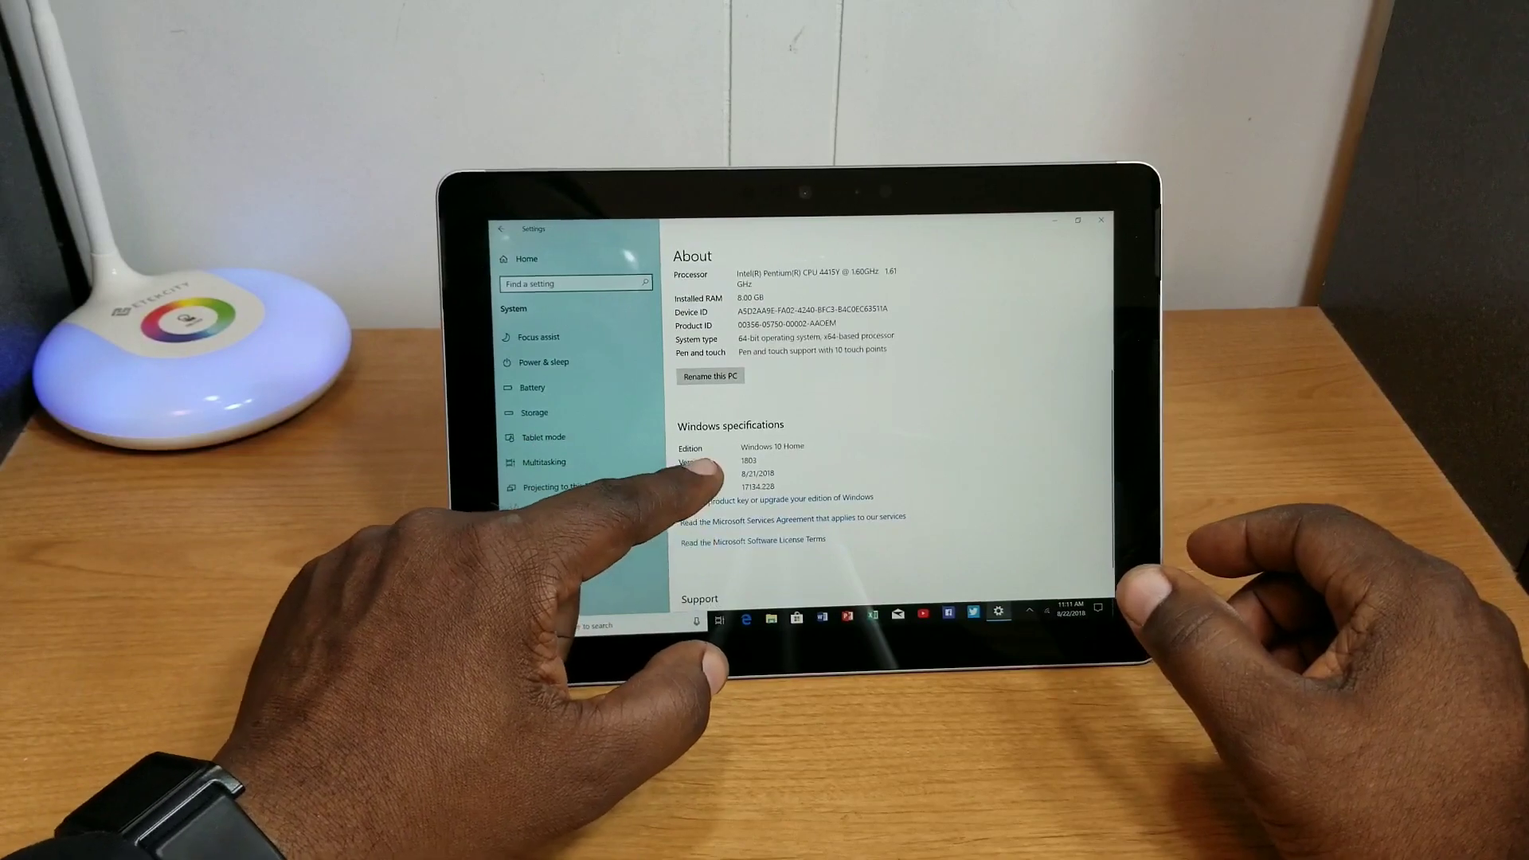